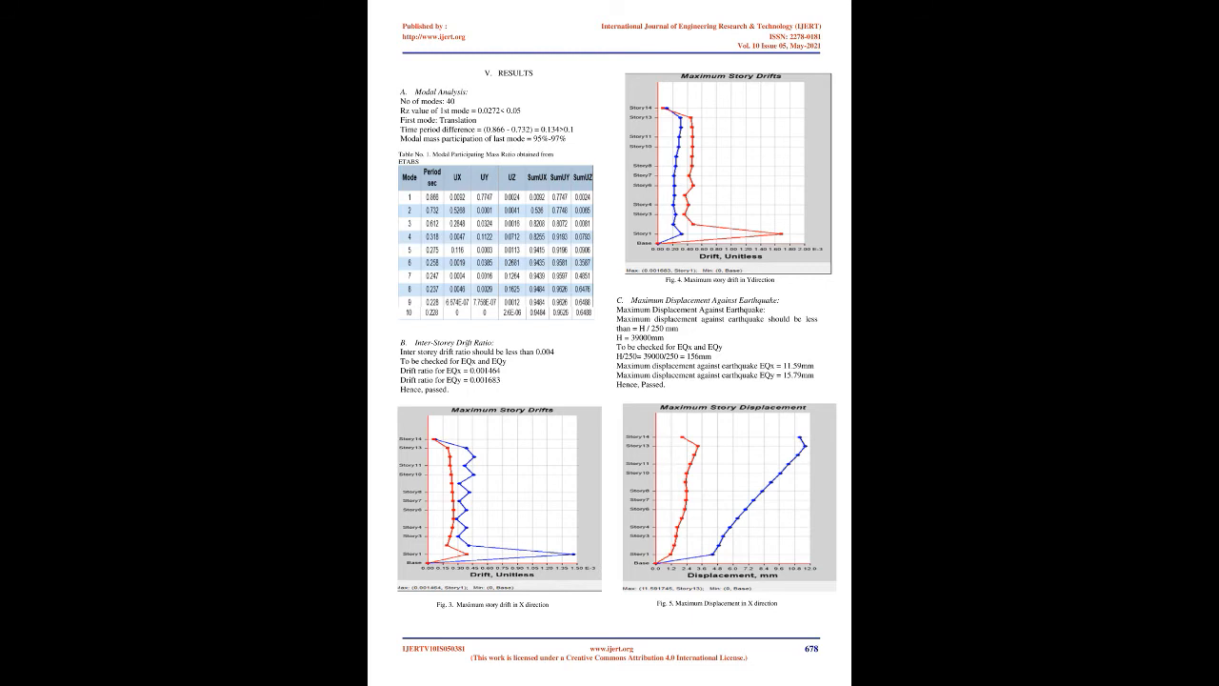
scroll("down", 3)
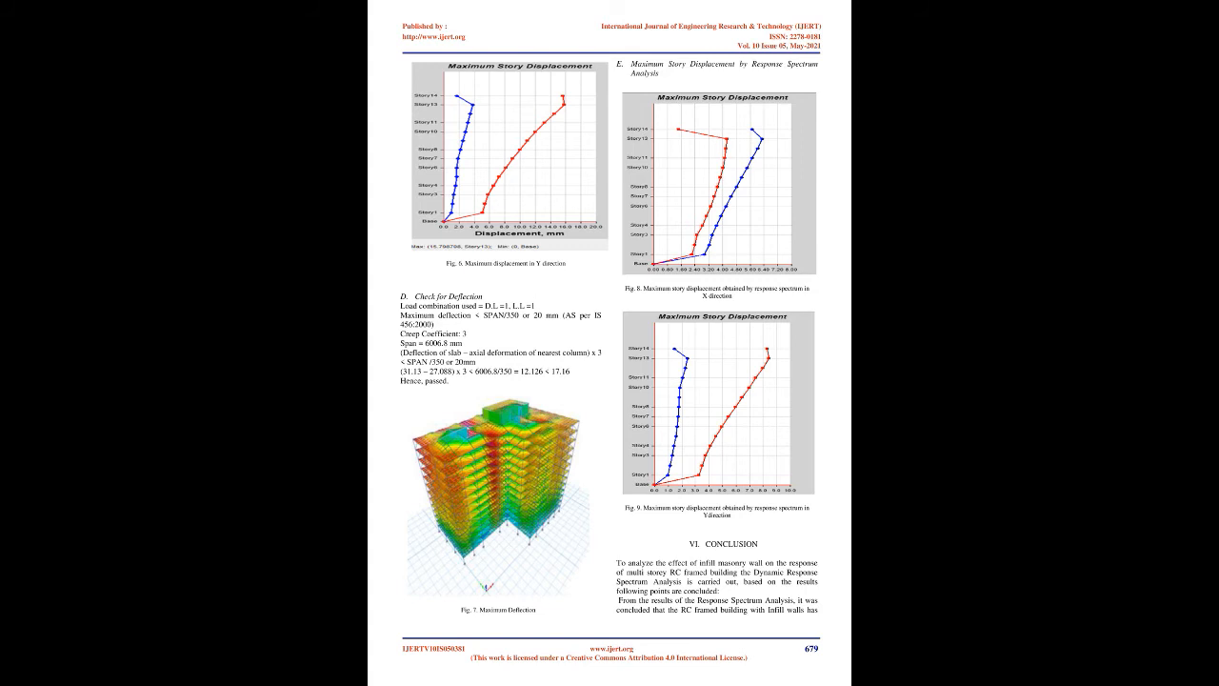